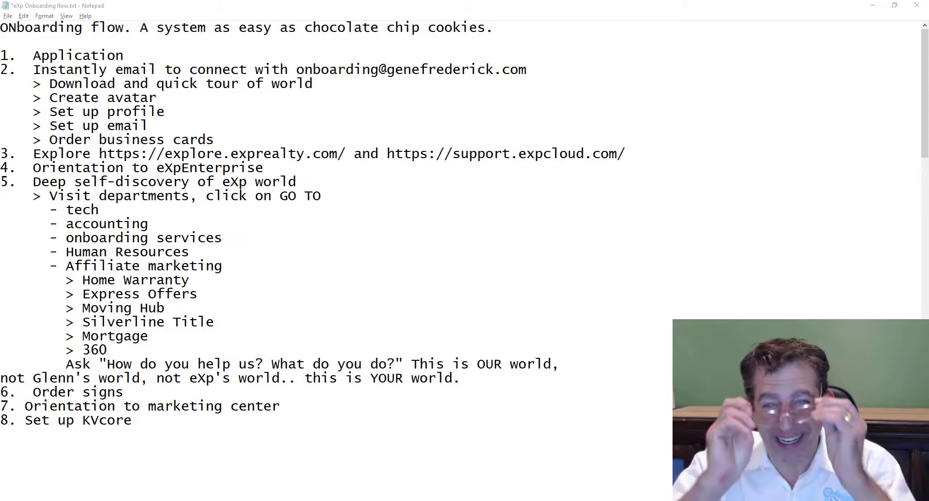
- Return to kvCORE, view the Smart CRM contacts list, then go to Colorado MLS Property Listings
{"action": "key", "text": "alt+tab"}
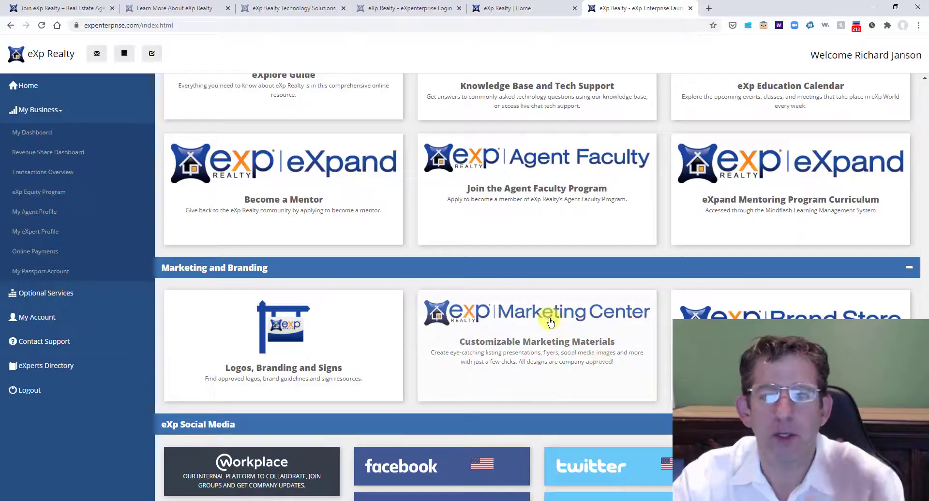
{"action": "scroll", "scroll_direction": "up", "scroll_amount": 3}
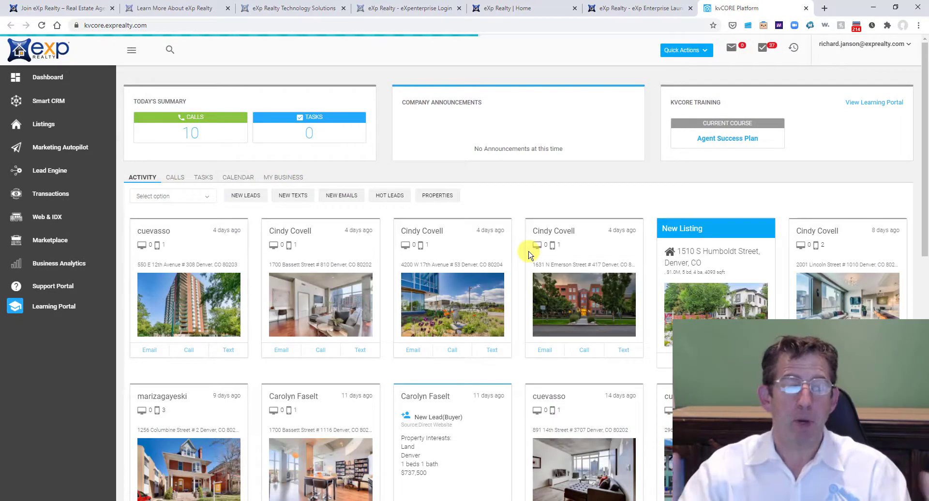
{"action": "mouse_move", "coordinate": [49, 101]}
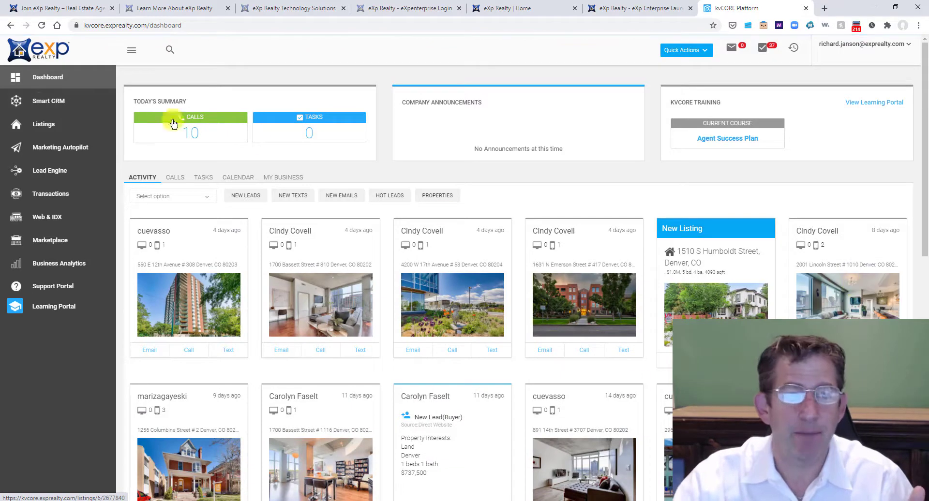
{"action": "left_click", "coordinate": [49, 100]}
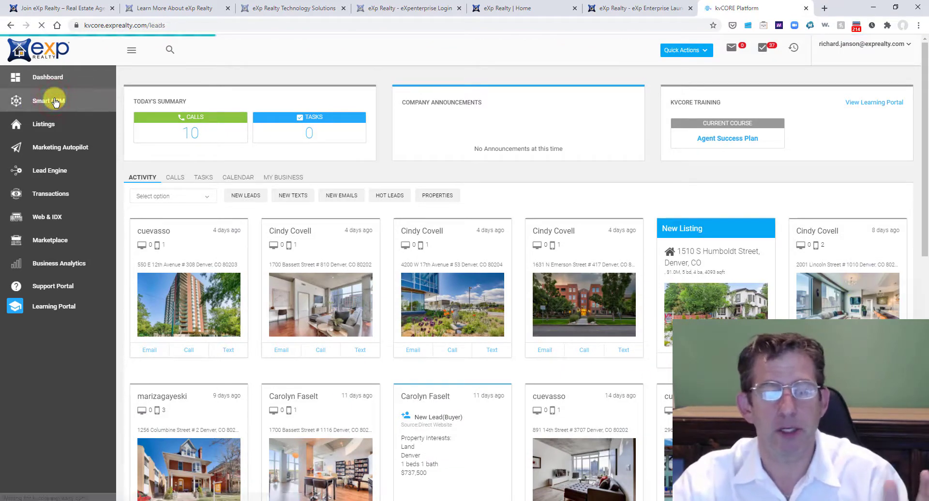
{"action": "left_click", "coordinate": [48, 100]}
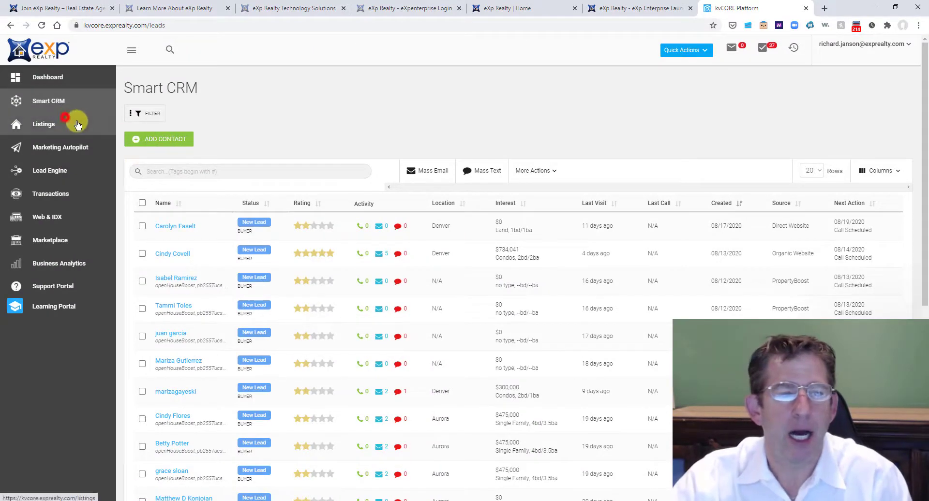
{"action": "left_click", "coordinate": [43, 124]}
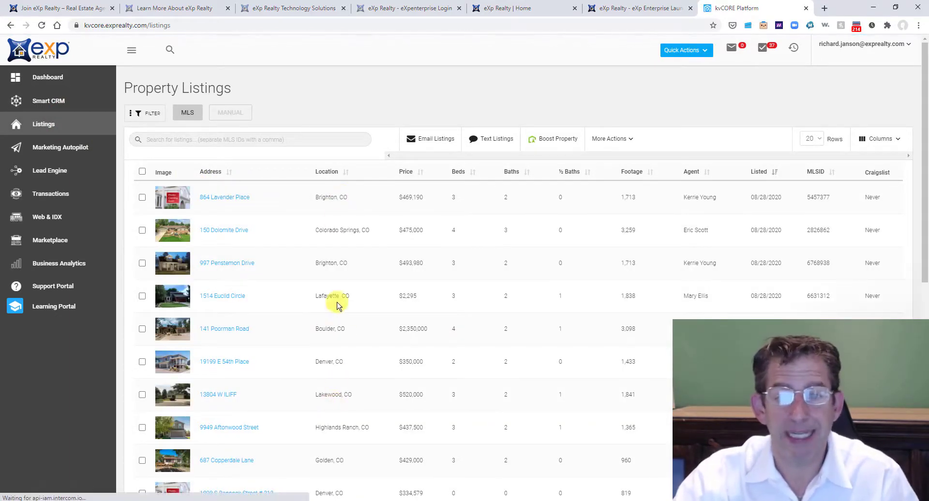
- Look over the Marketing Autopilot tools, then move on to the Lead Engine tools
{"action": "left_click", "coordinate": [59, 147]}
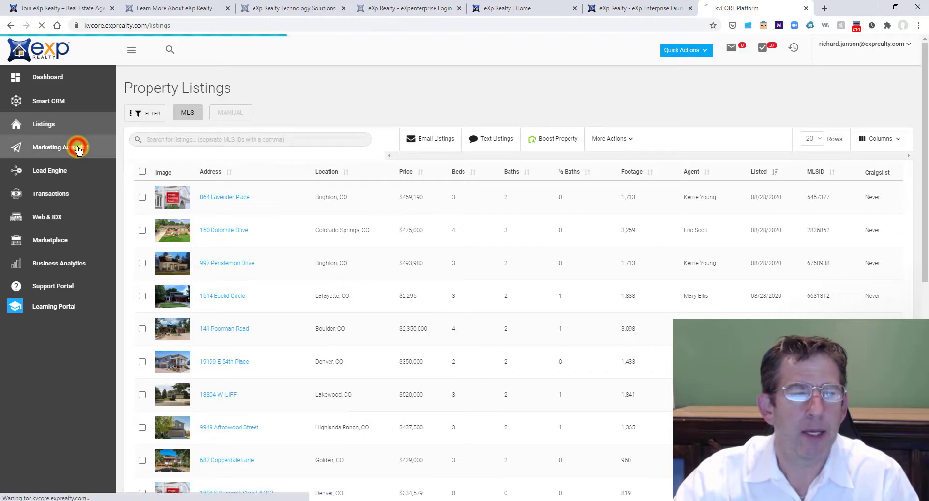
{"action": "left_click", "coordinate": [60, 148]}
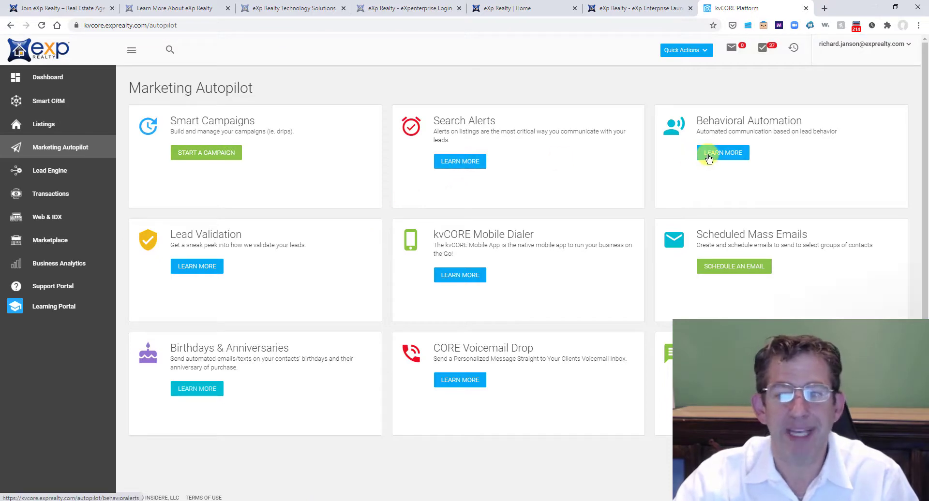
{"action": "mouse_move", "coordinate": [84, 175]}
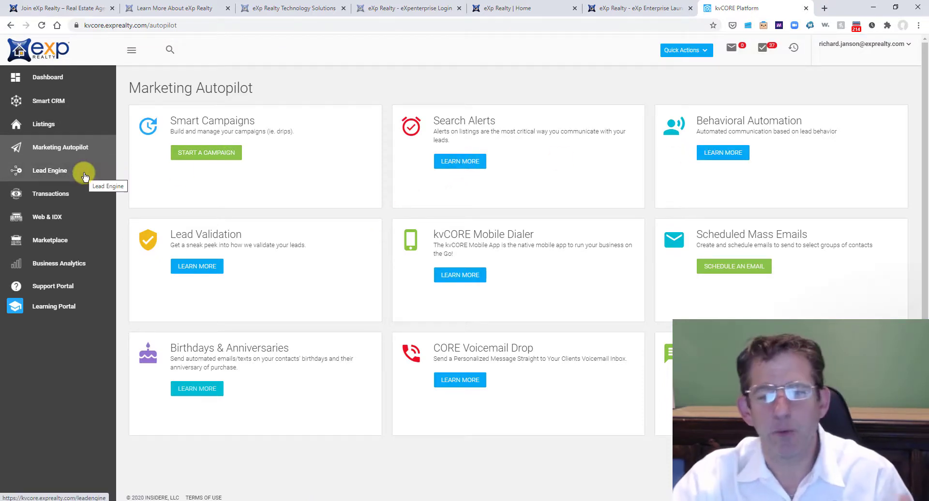
{"action": "left_click", "coordinate": [50, 171]}
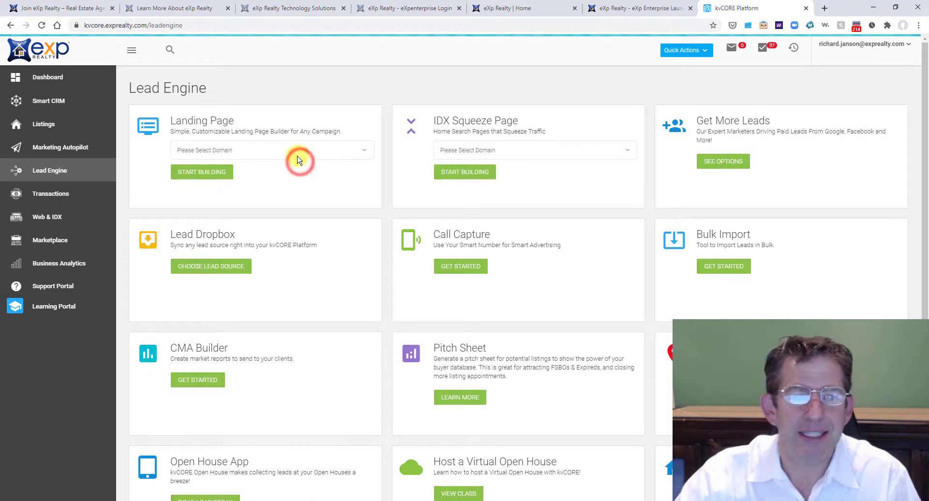
{"action": "mouse_move", "coordinate": [557, 181]}
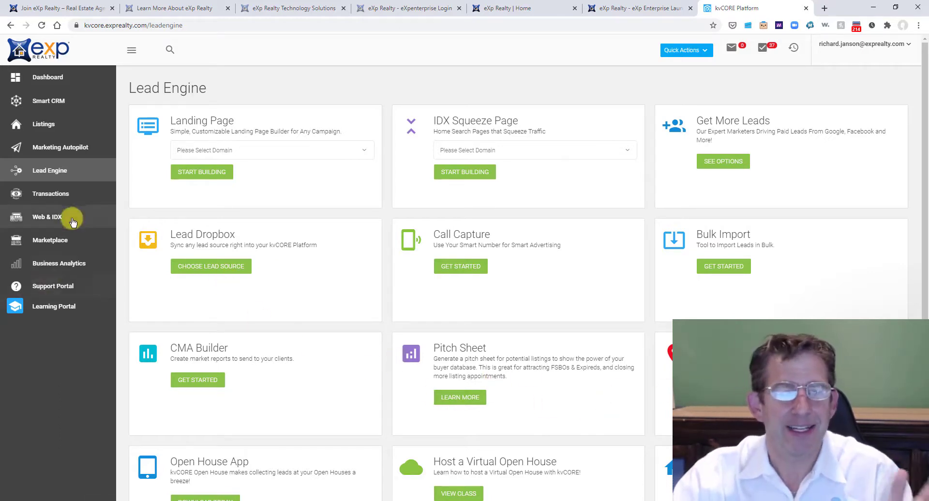
- Check the empty Transactions list and go to Web & IDX website management
{"action": "left_click", "coordinate": [51, 194]}
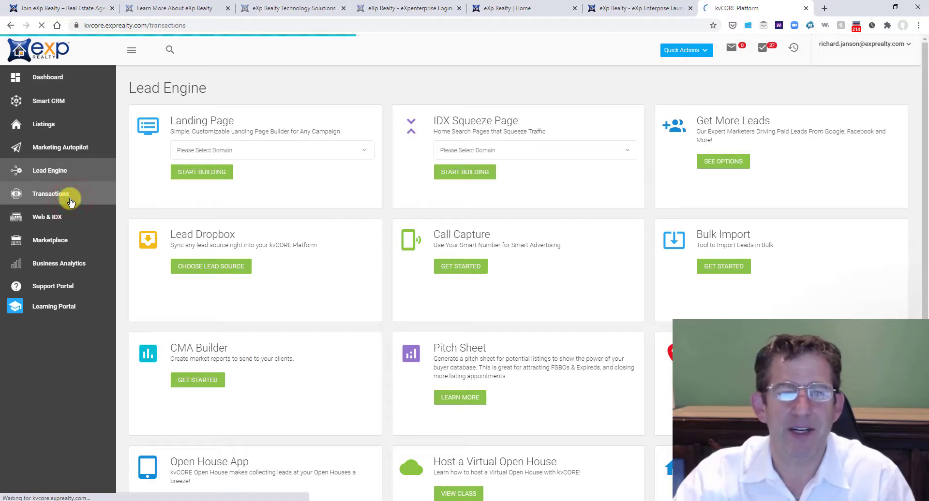
{"action": "left_click", "coordinate": [50, 194]}
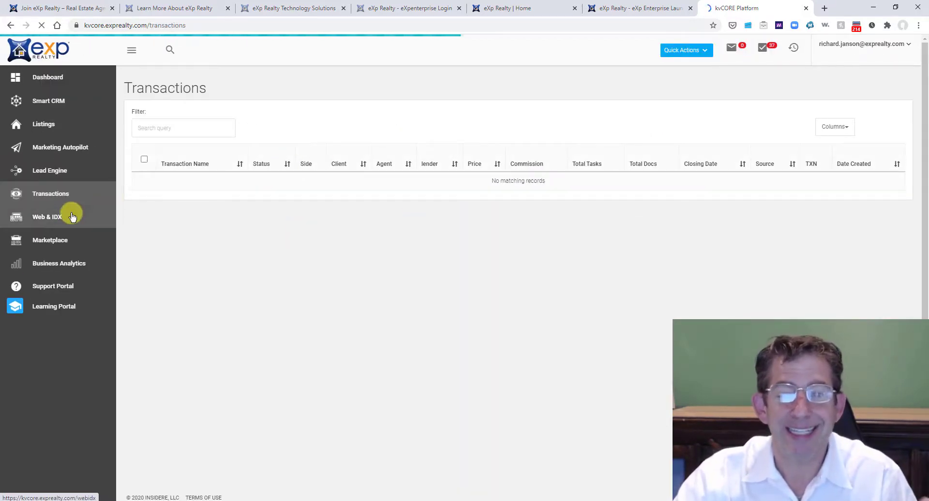
{"action": "left_click", "coordinate": [47, 217]}
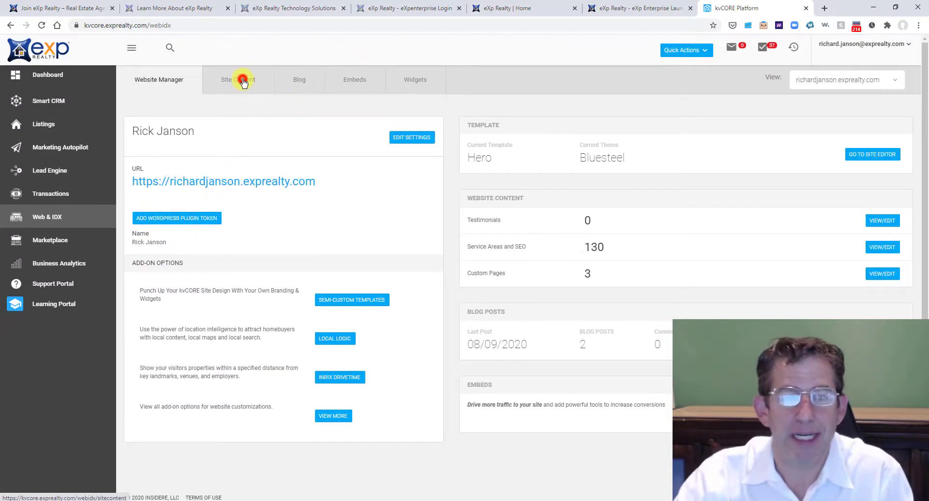
- Browse Site Content testimonials, service areas and SEO, and custom pages, then the Blog posts
{"action": "left_click", "coordinate": [237, 79]}
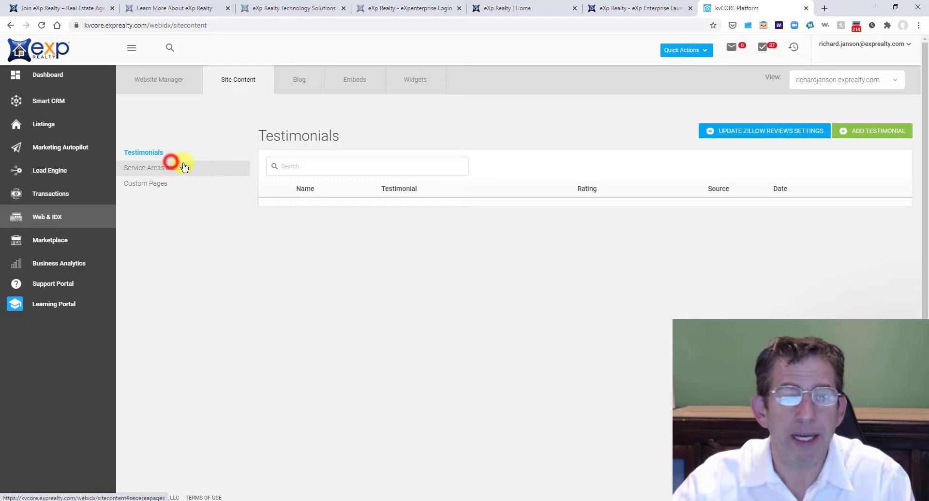
{"action": "left_click", "coordinate": [145, 168]}
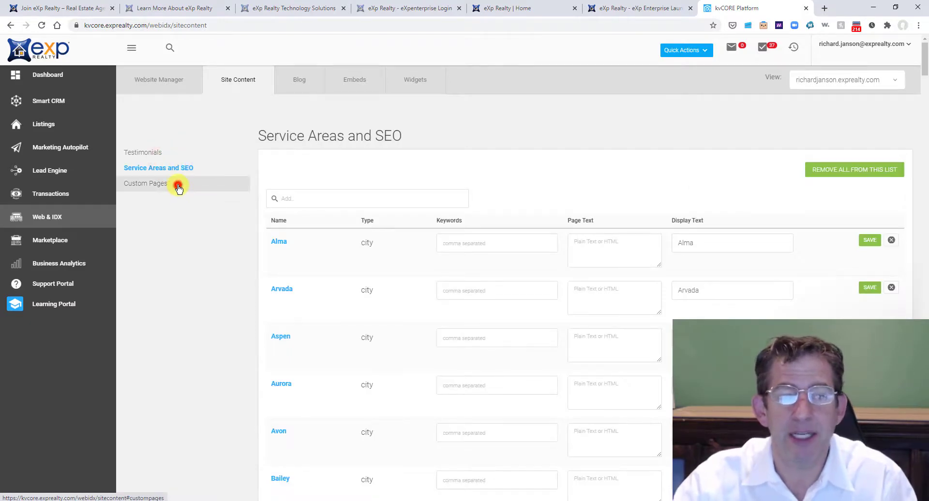
{"action": "left_click", "coordinate": [145, 183]}
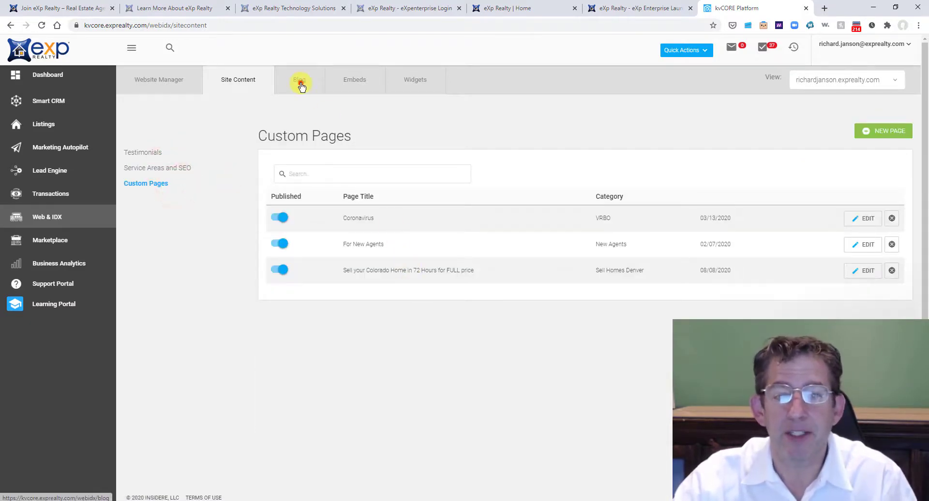
{"action": "left_click", "coordinate": [298, 79]}
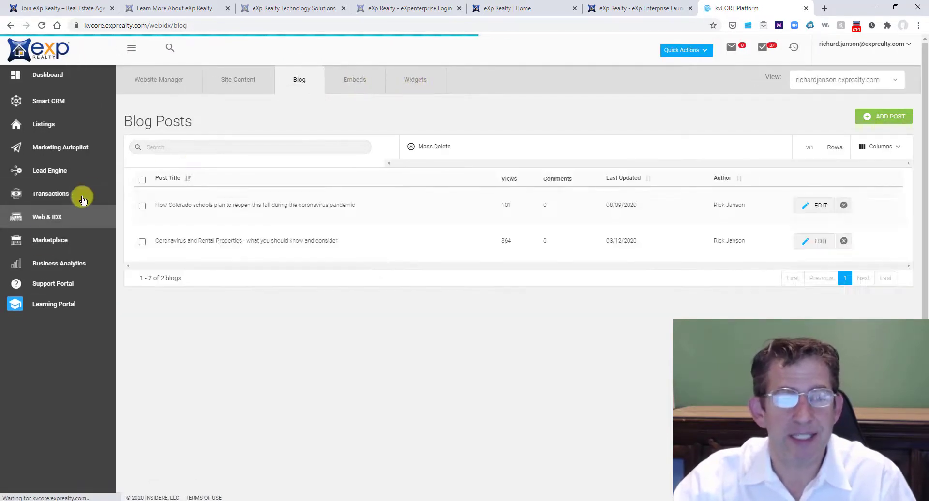
- Browse the Marketplace add-on cards like CORE Team Add-on and Google Pay Per Click Ads
{"action": "left_click", "coordinate": [50, 240]}
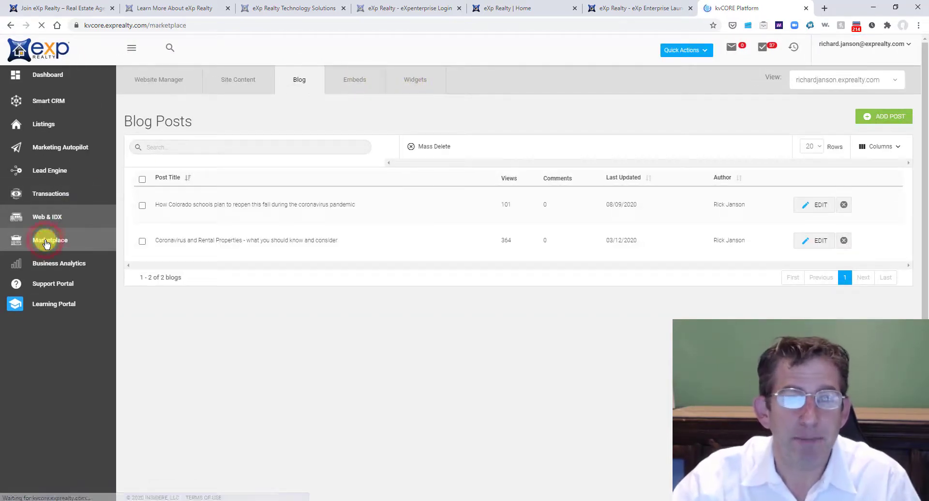
{"action": "left_click", "coordinate": [50, 240]}
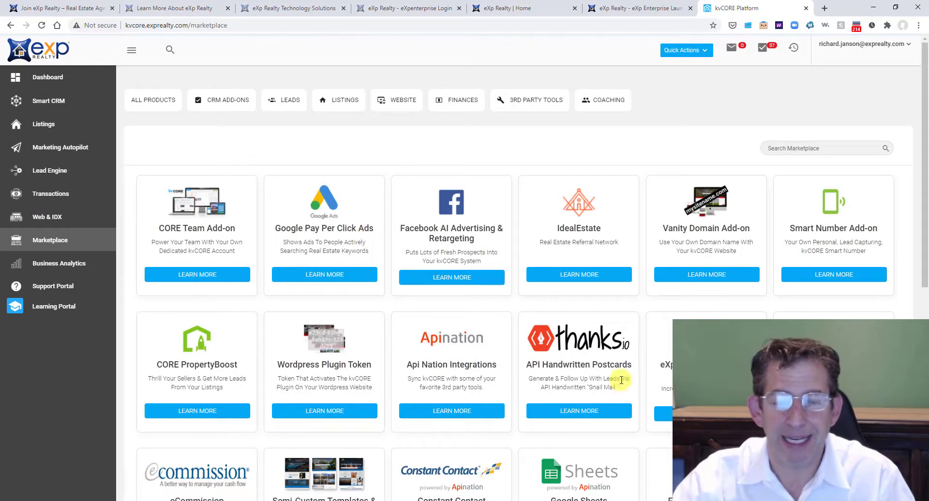
{"action": "scroll", "scroll_direction": "down", "scroll_amount": 3}
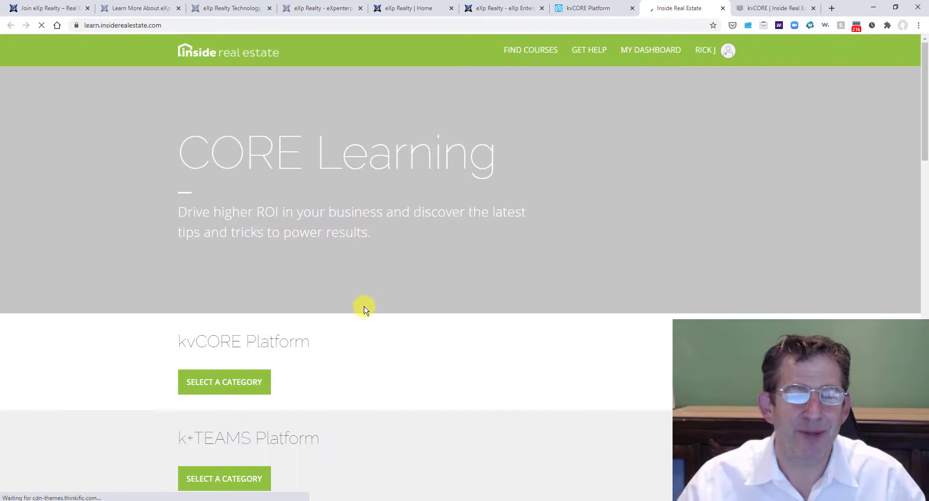
- Scroll the kvCORE, k+TEAMS, ListingMachine and BackOffice course categories, then start a new browser tab
{"action": "scroll", "scroll_direction": "down", "scroll_amount": 3}
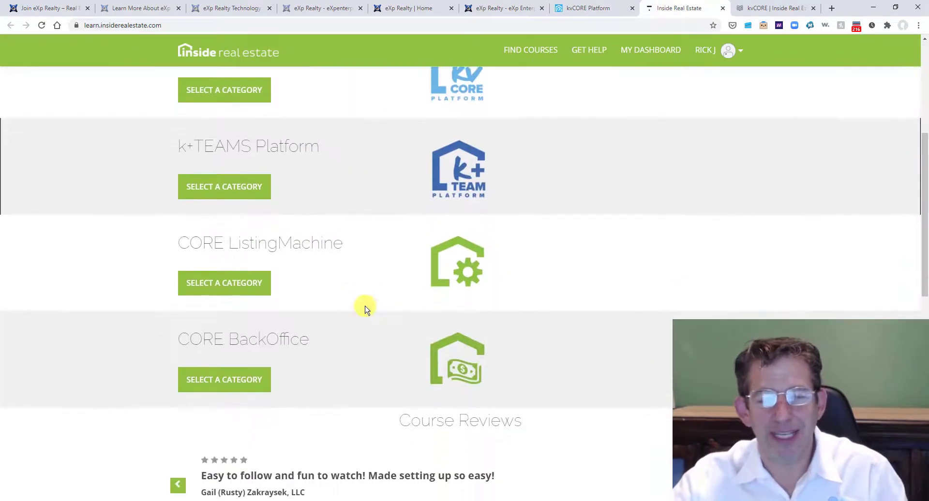
{"action": "scroll", "scroll_direction": "up", "scroll_amount": 3}
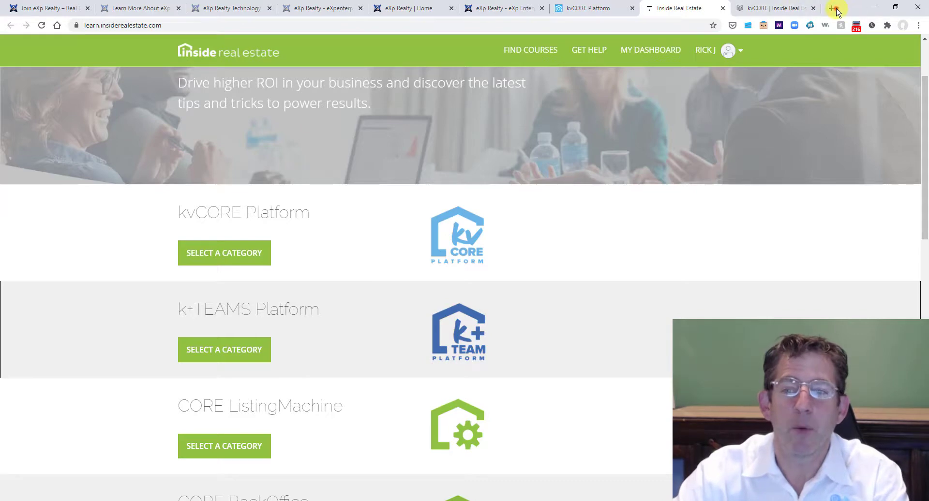
{"action": "left_click", "coordinate": [831, 8]}
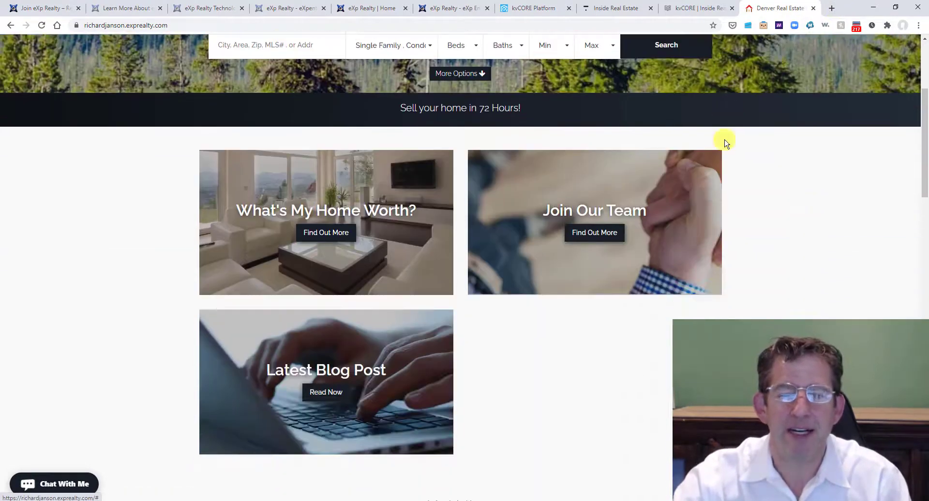
- Scroll the Denver site past home valuation, listings, About Rick Janson and latest blog posts
{"action": "scroll", "scroll_direction": "down", "scroll_amount": 3}
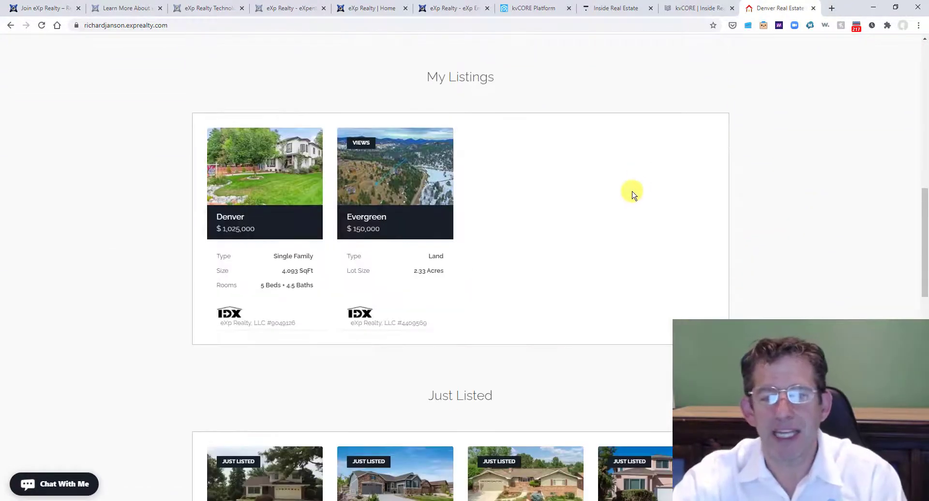
{"action": "scroll", "scroll_direction": "down", "scroll_amount": 3}
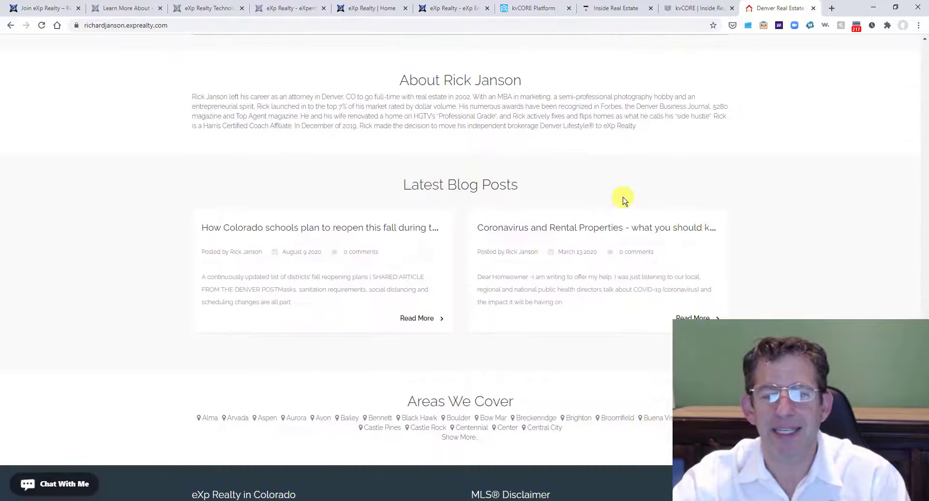